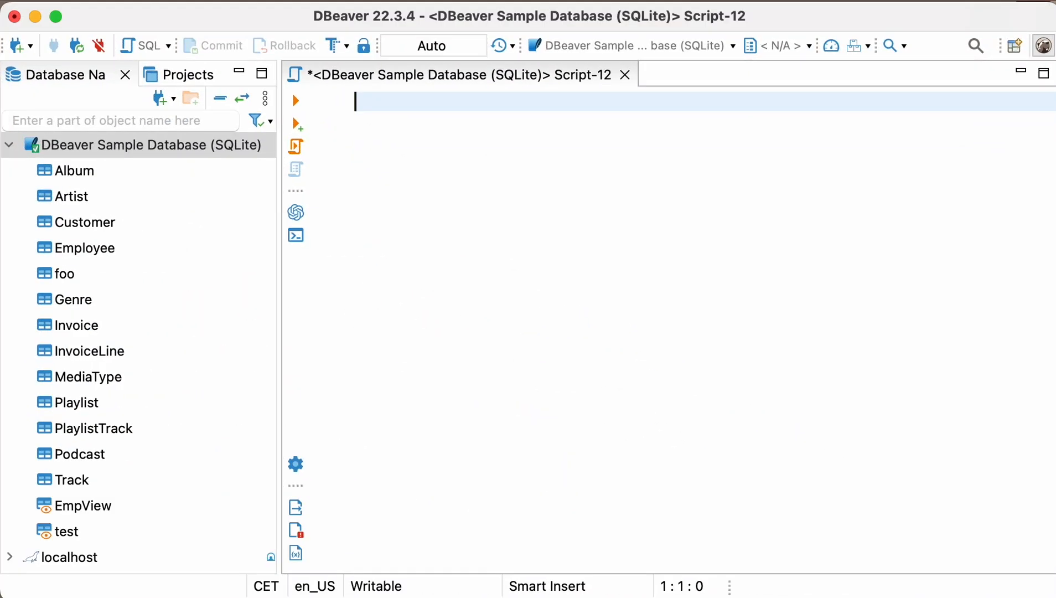
On the sample SQLite connection, enter a placeholder 'DELETE FROM table_name WHERE condition' in the script.
left_click(155, 145)
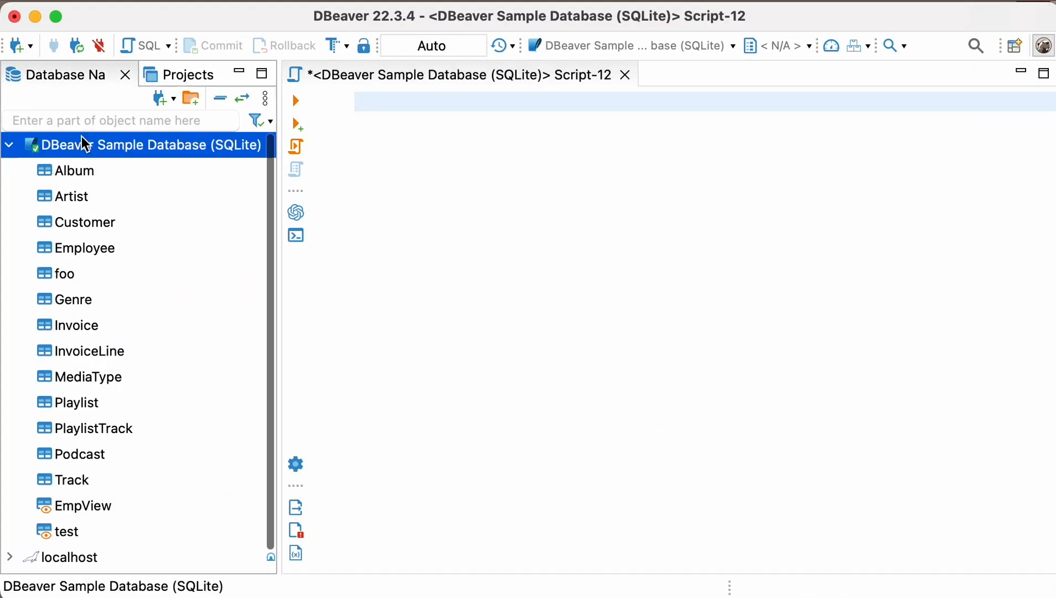
mouse_move(312, 172)
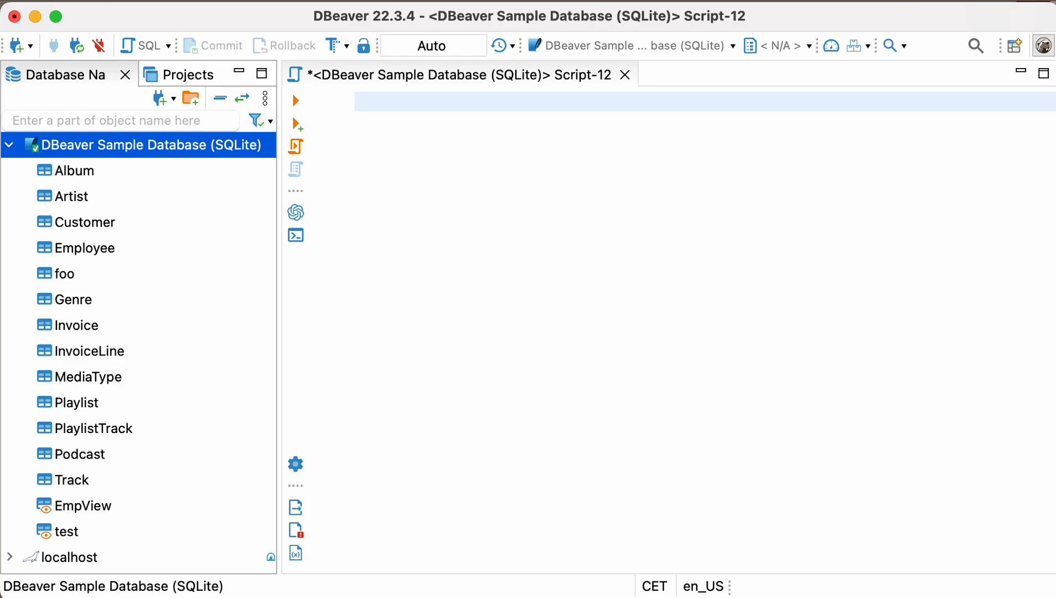
left_click(407, 108)
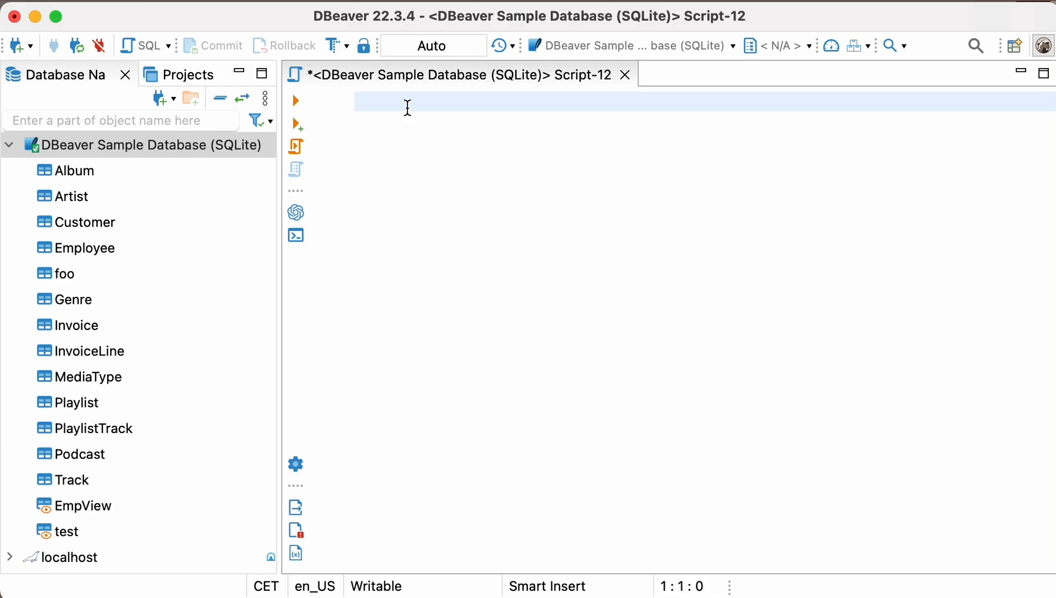
type("DELETE FROM table_name WHERE condition")
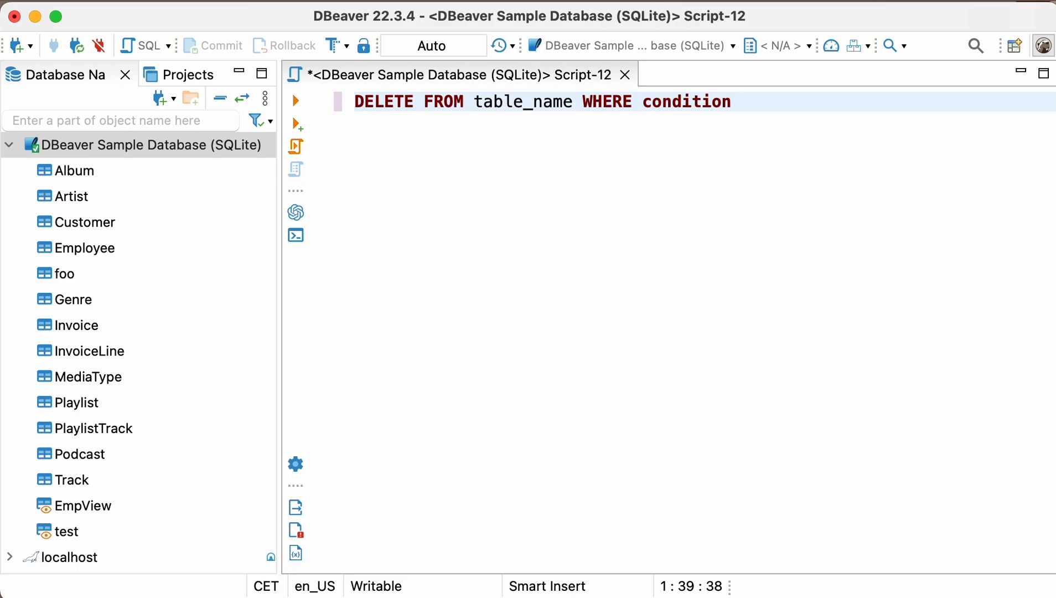
left_click(731, 100)
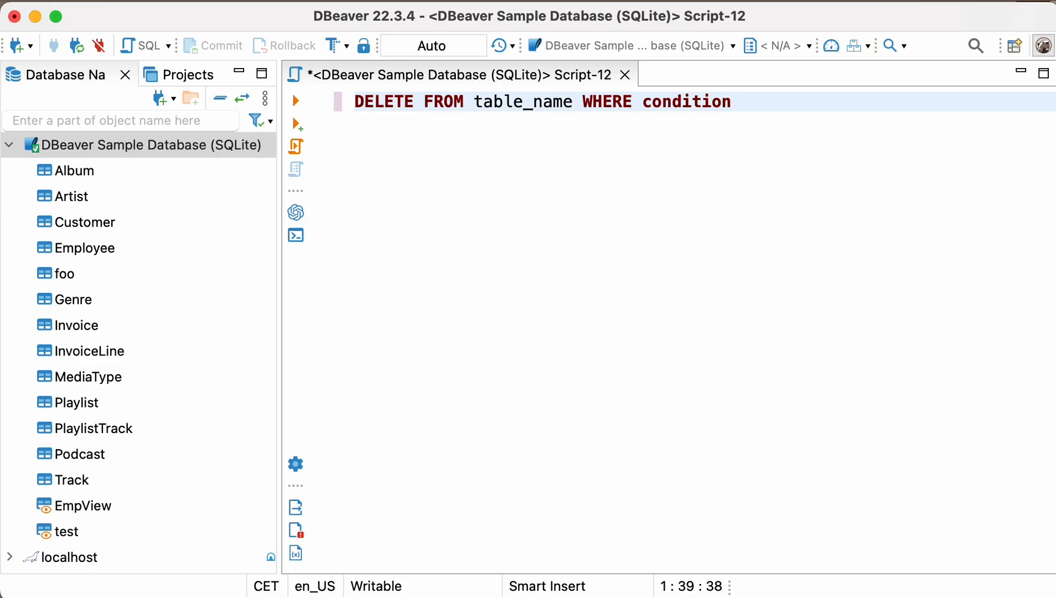
left_click(731, 101)
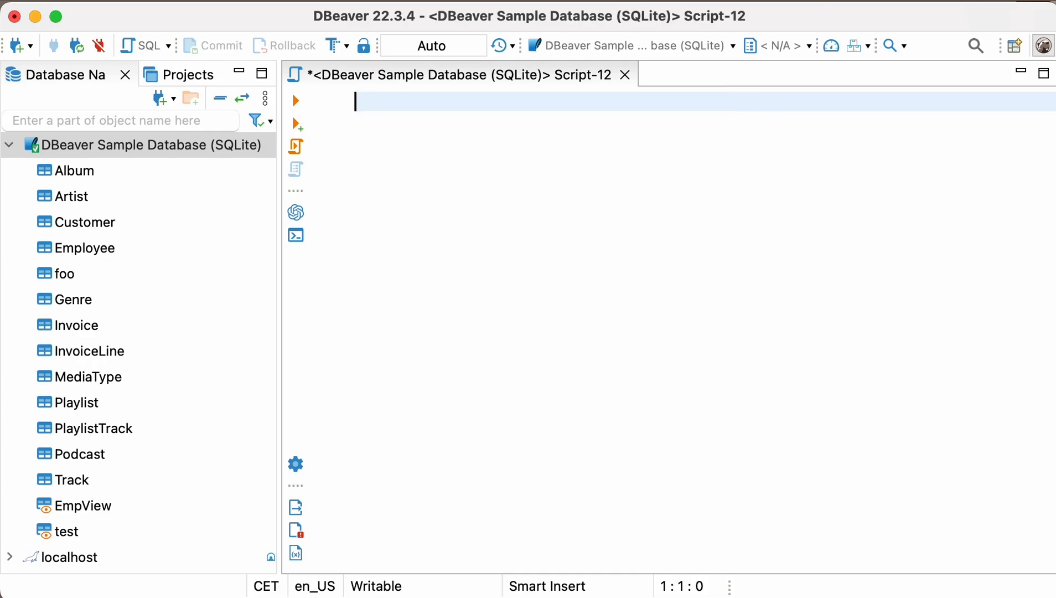
mouse_move(670, 106)
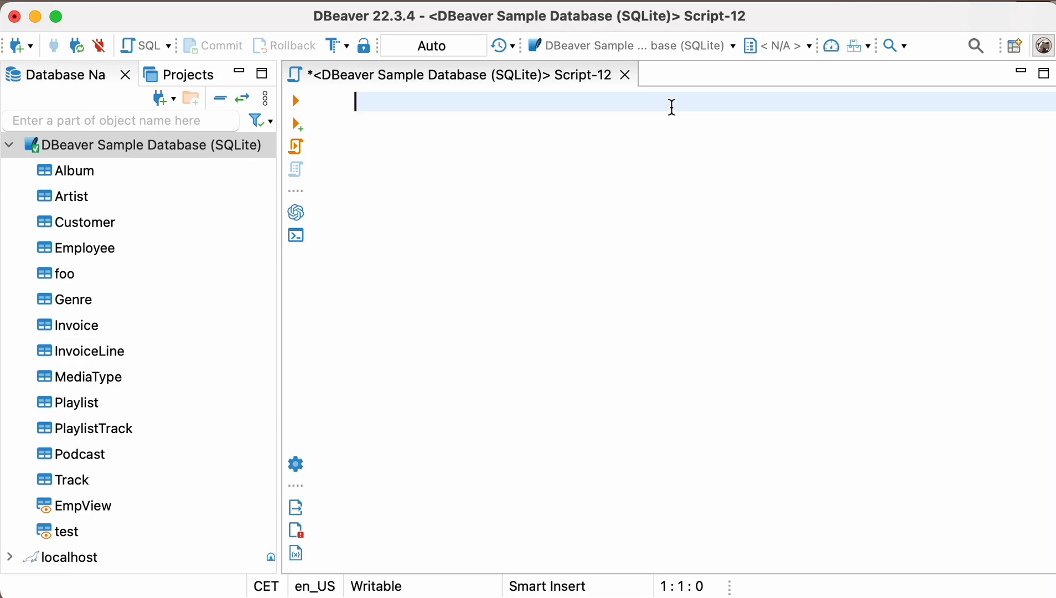
Run SELECT * FROM Customer and scroll the results right to the Email column.
type("SELECT")
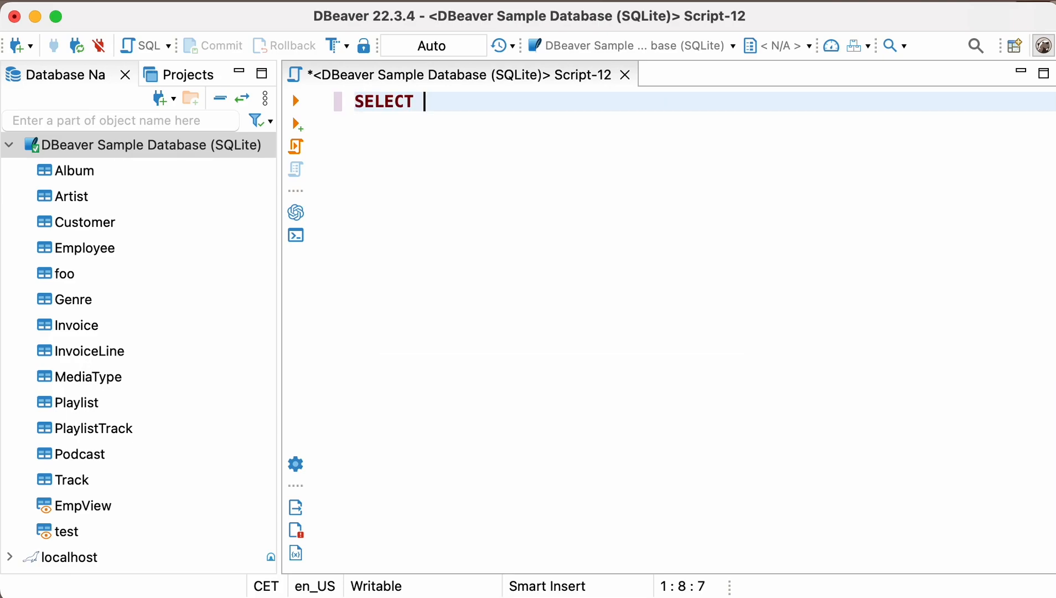
type("* f")
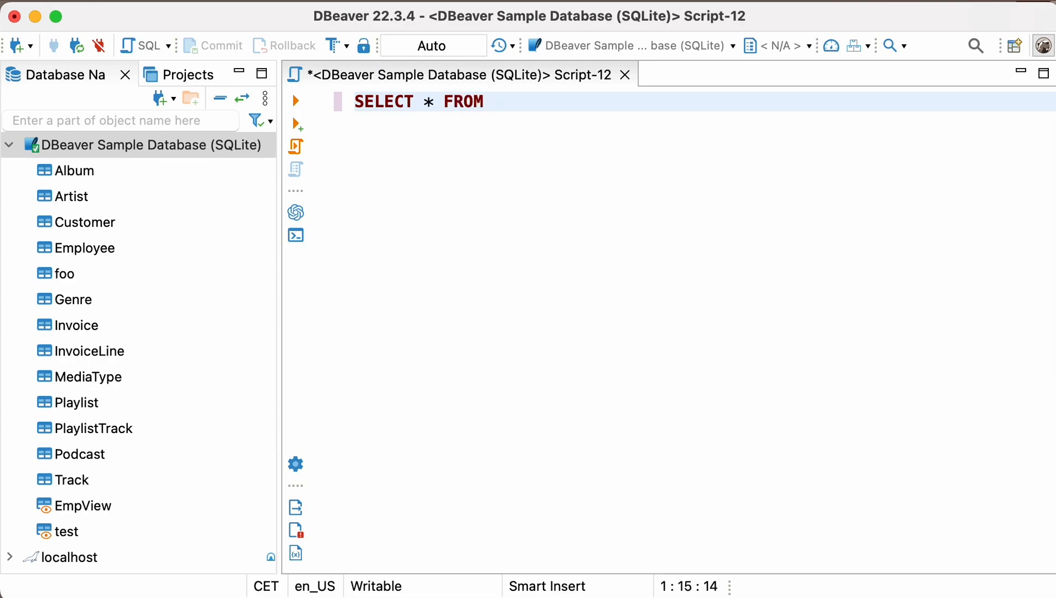
type("Customer c")
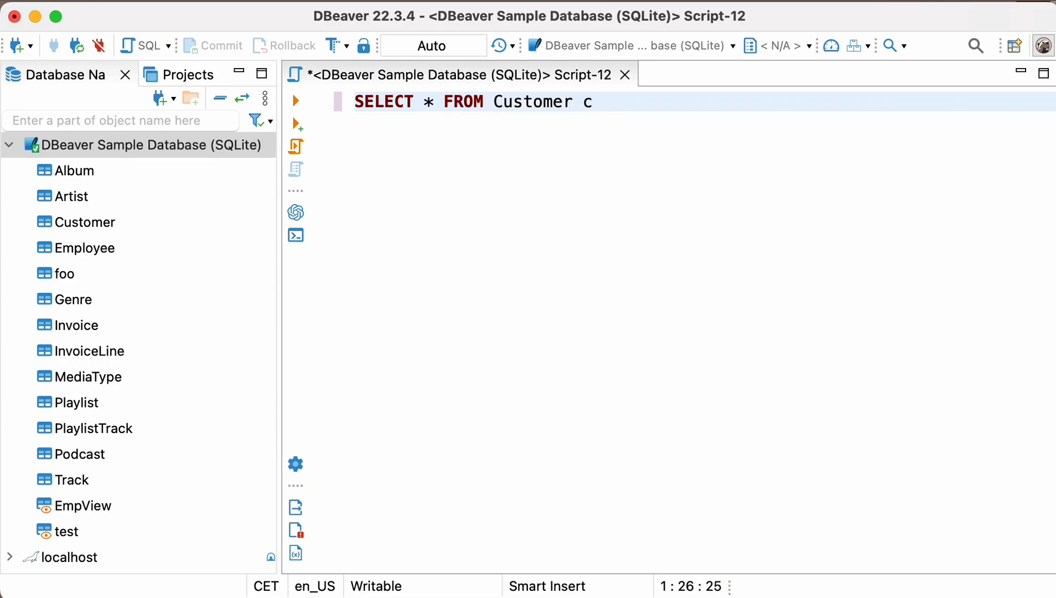
left_click(295, 100)
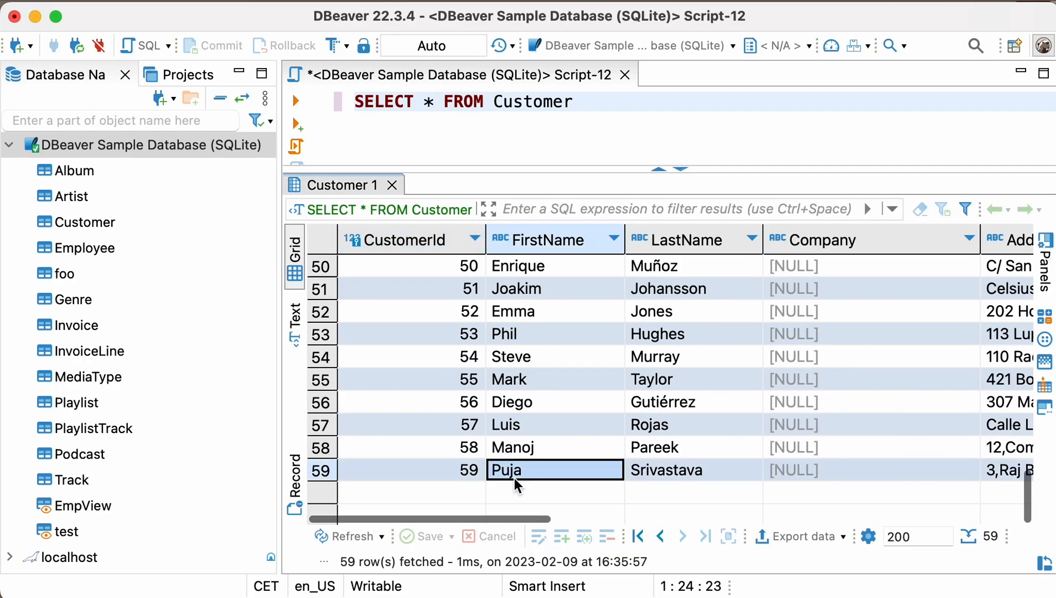
scroll("right", 3)
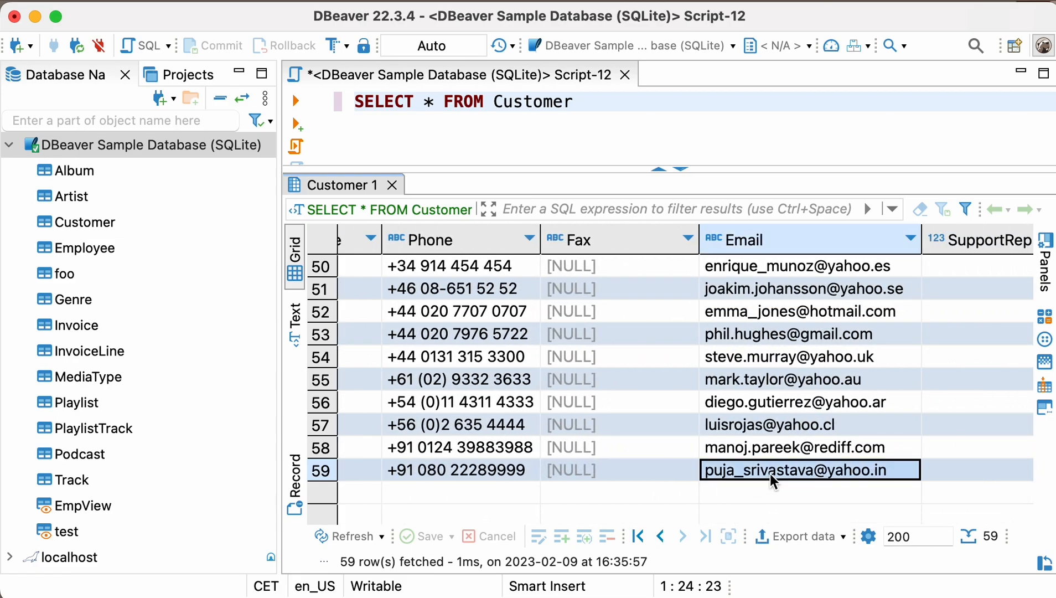
mouse_move(392, 185)
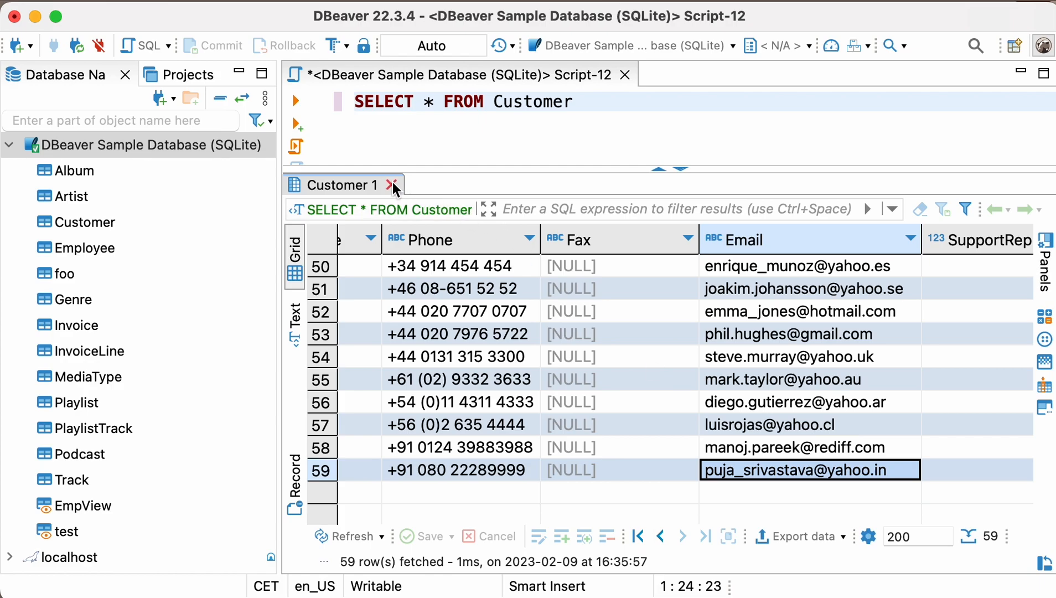
left_click(397, 184)
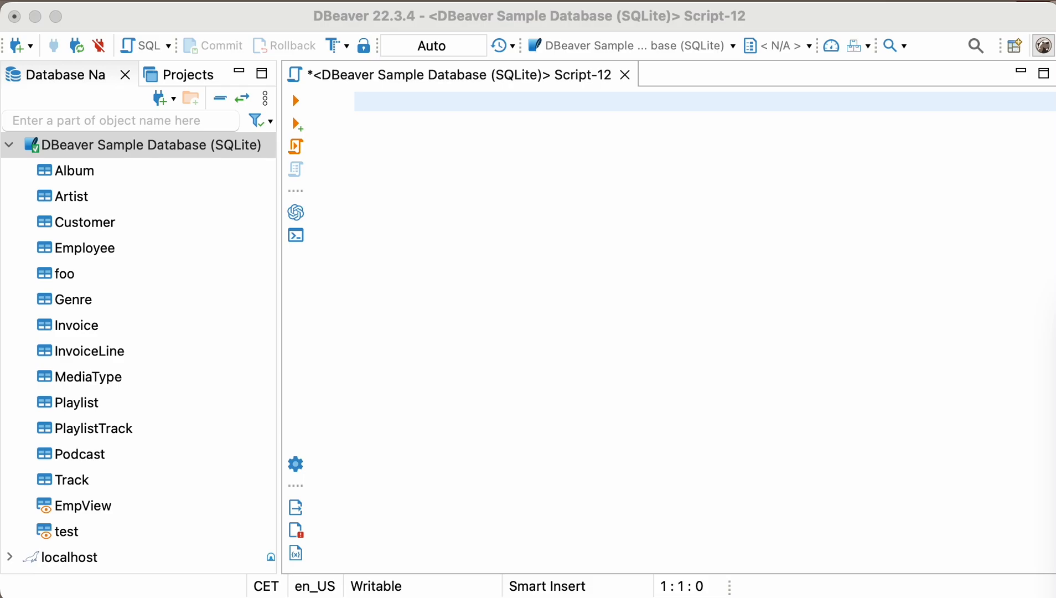
type("D")
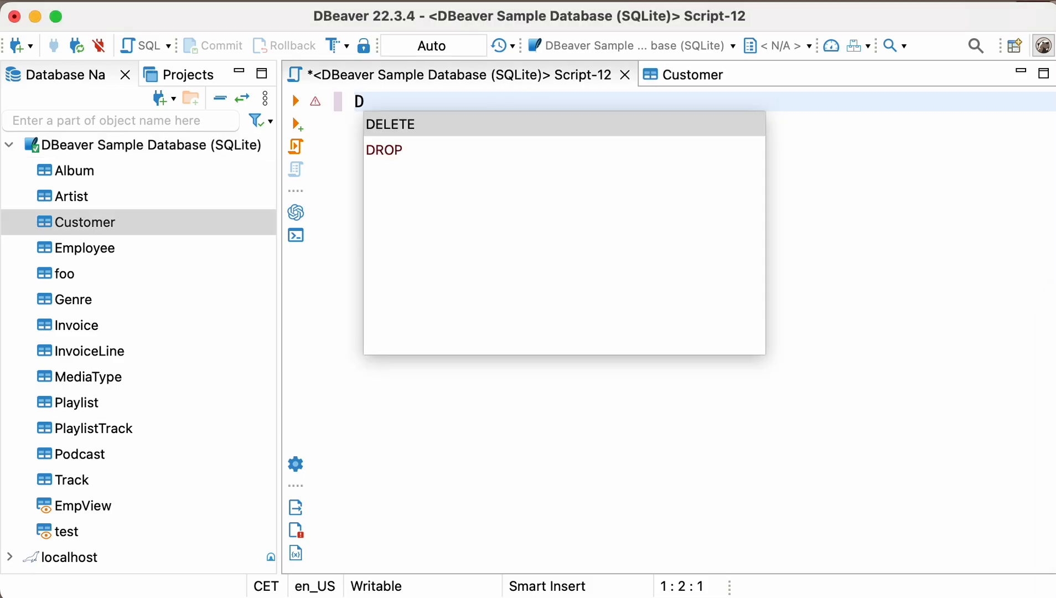
left_click(389, 124)
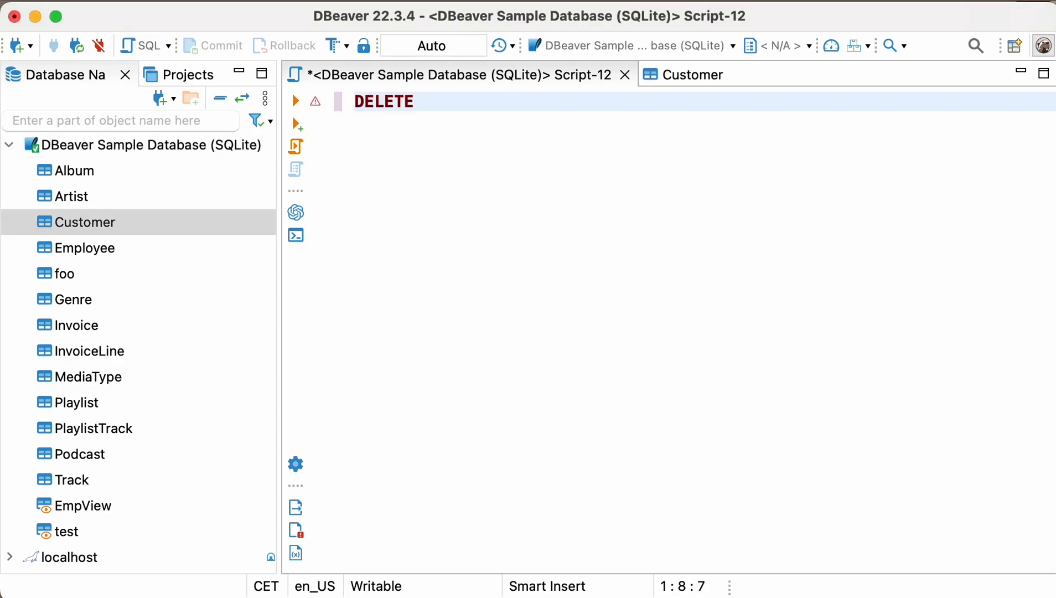
type("FROM")
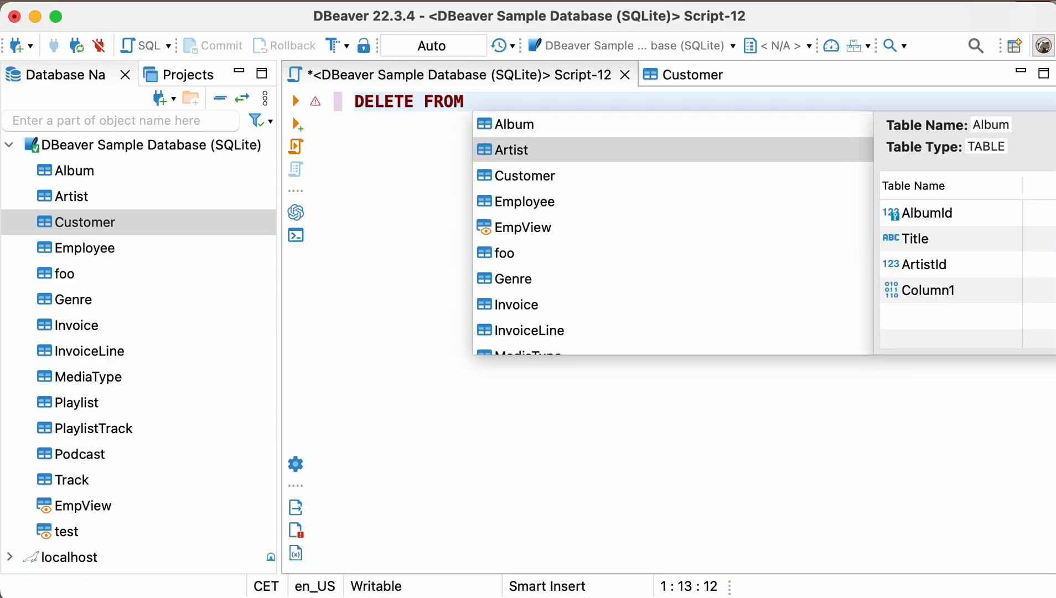
scroll("down", 3)
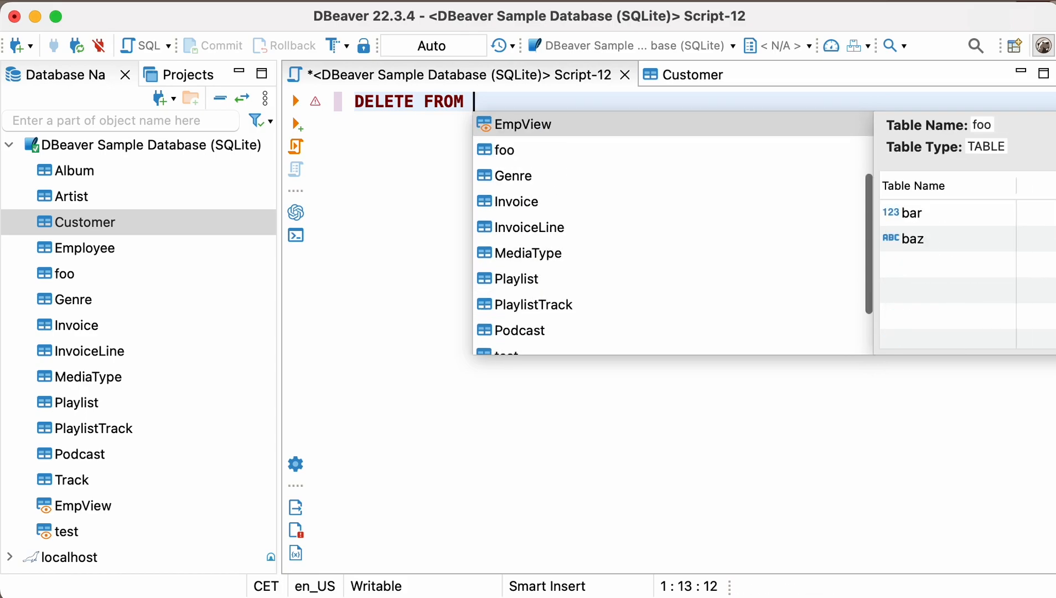
scroll("up", 3)
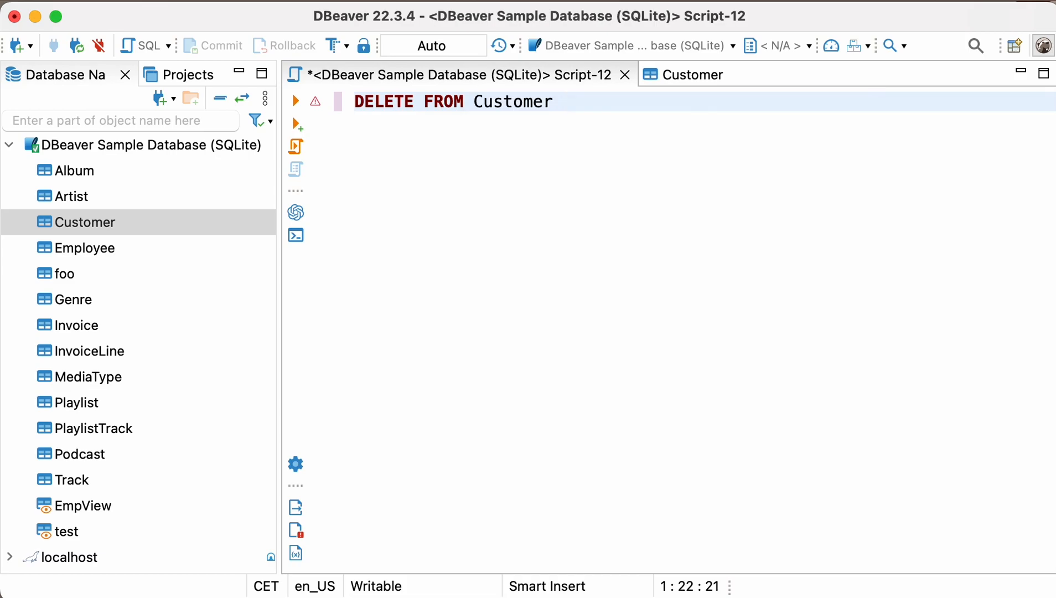
type("i")
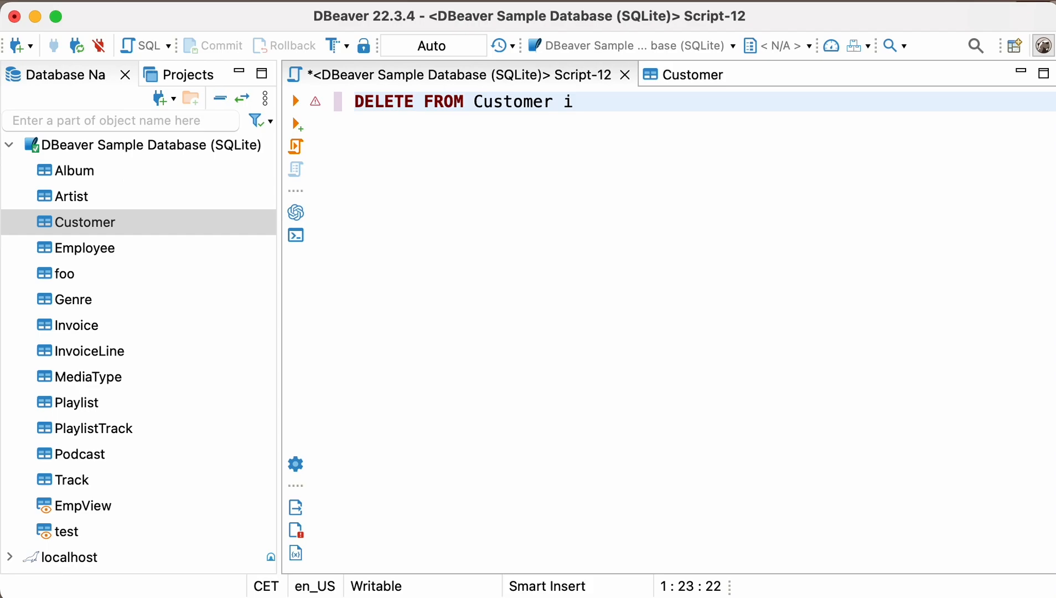
type("WHERE")
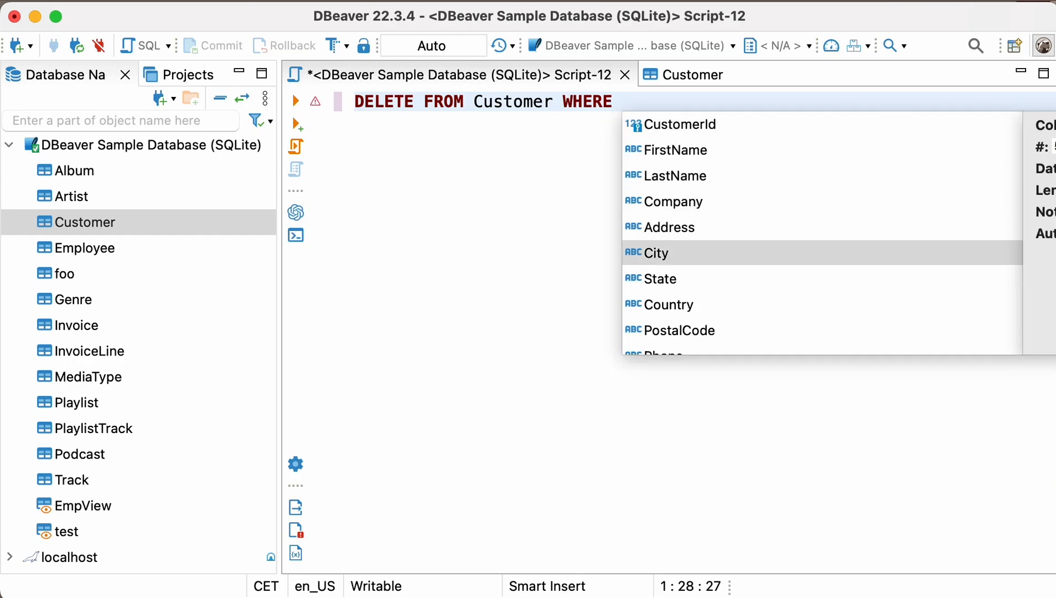
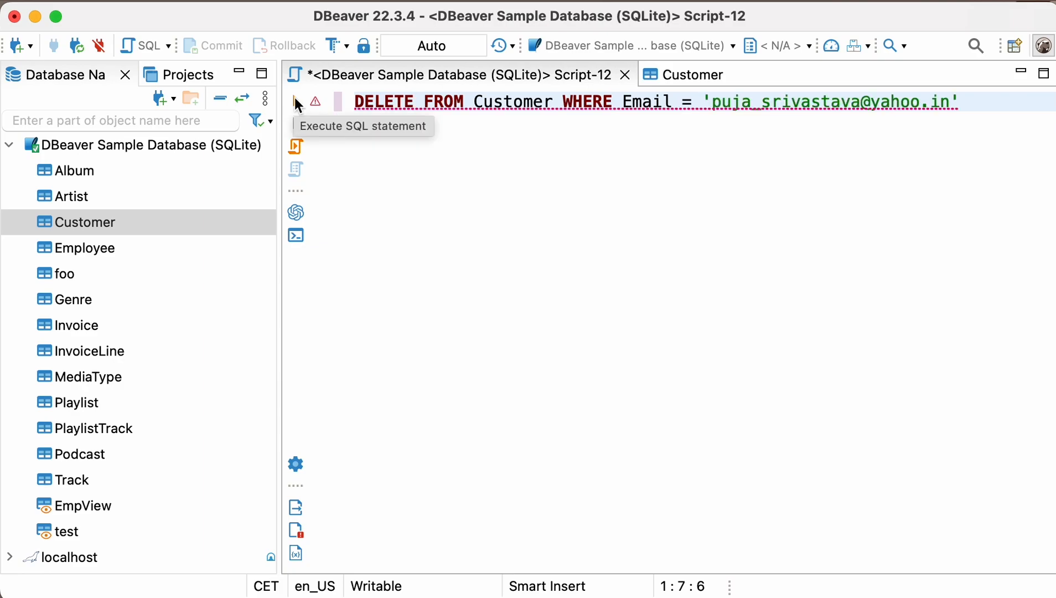
Execute the DELETE, removing one Customer row, and close the statistics results.
left_click(294, 101)
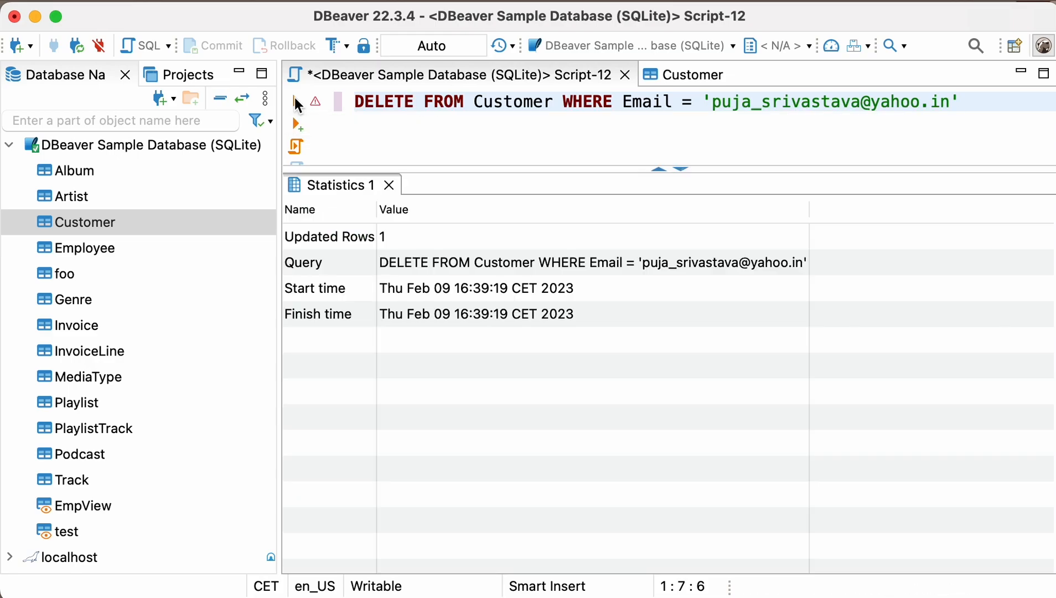
left_click(414, 101)
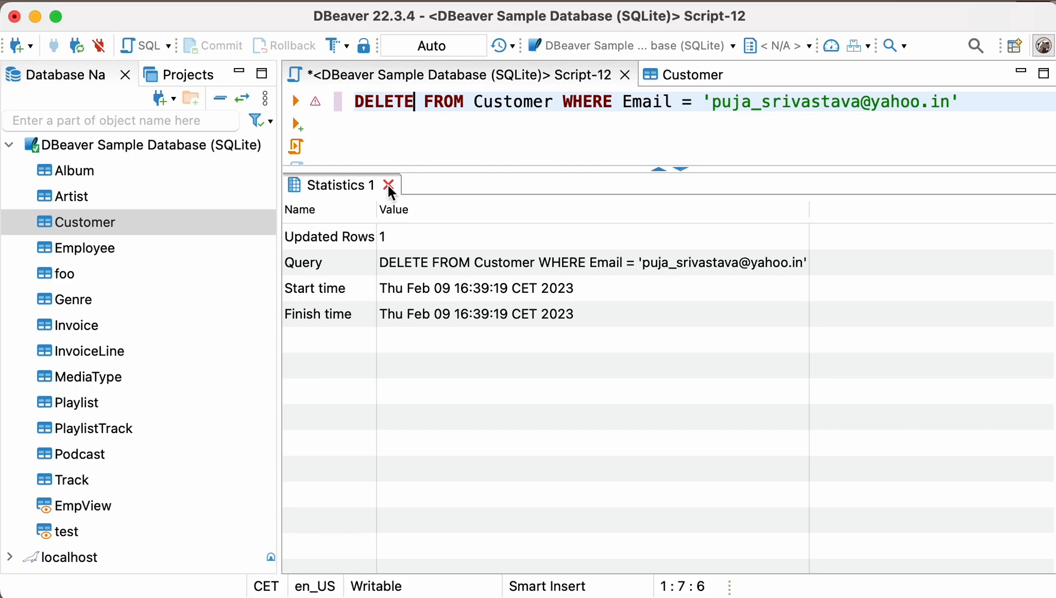
left_click(389, 185)
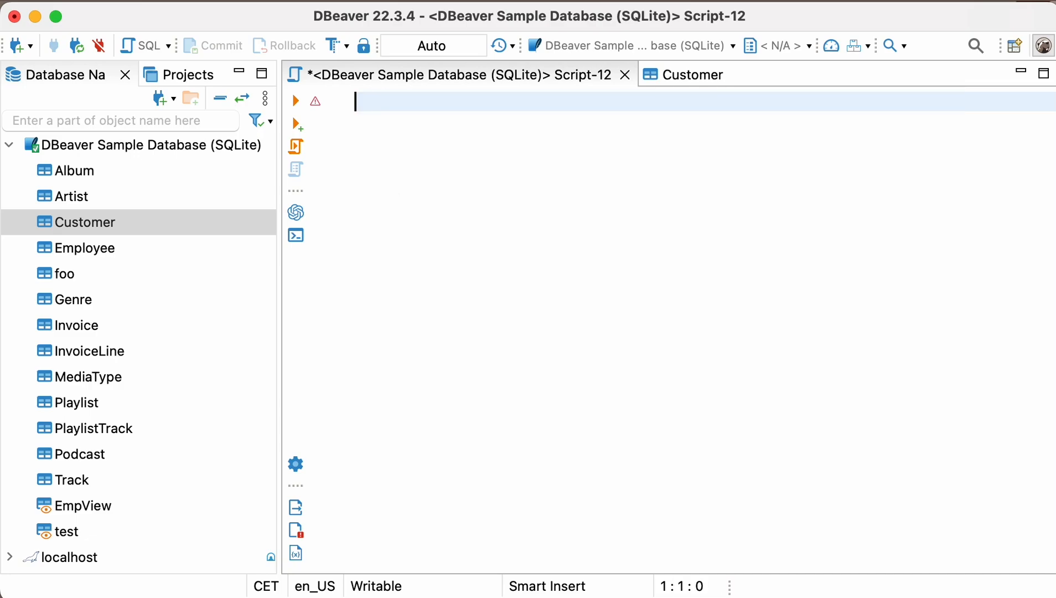
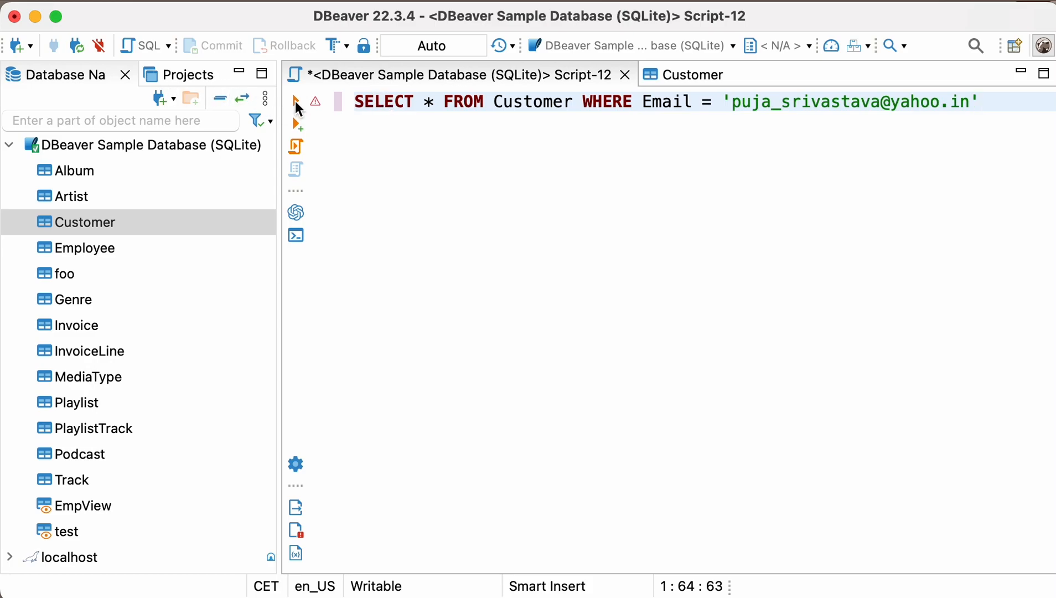
mouse_move(294, 100)
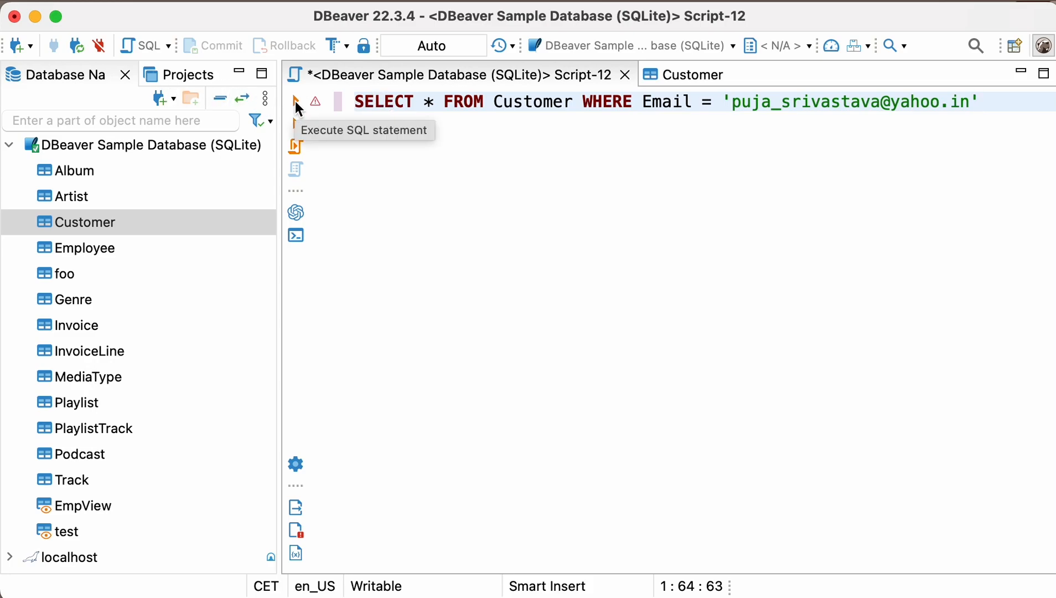
left_click(295, 101)
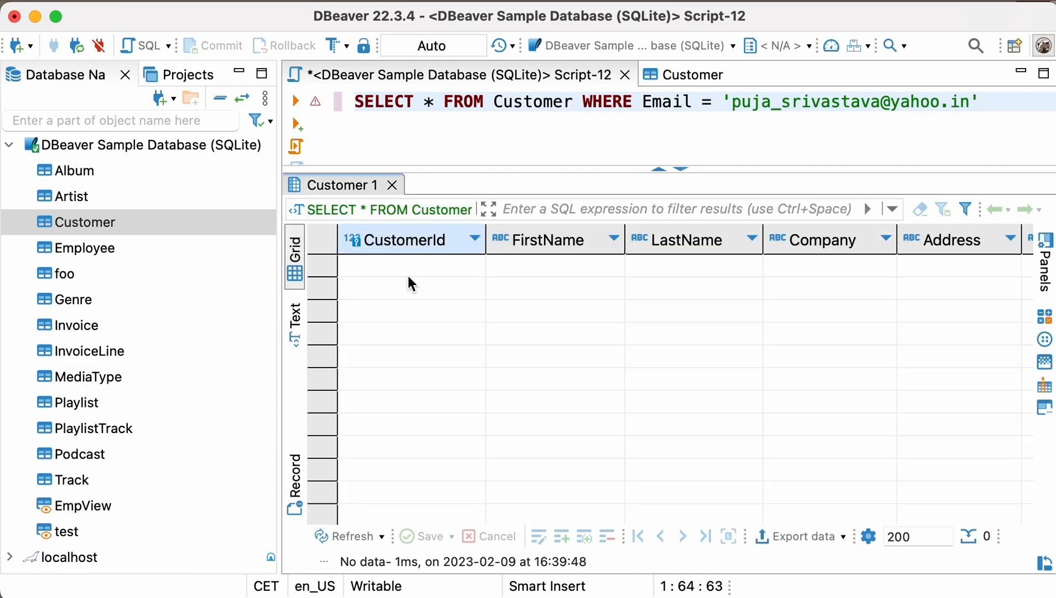
mouse_move(505, 180)
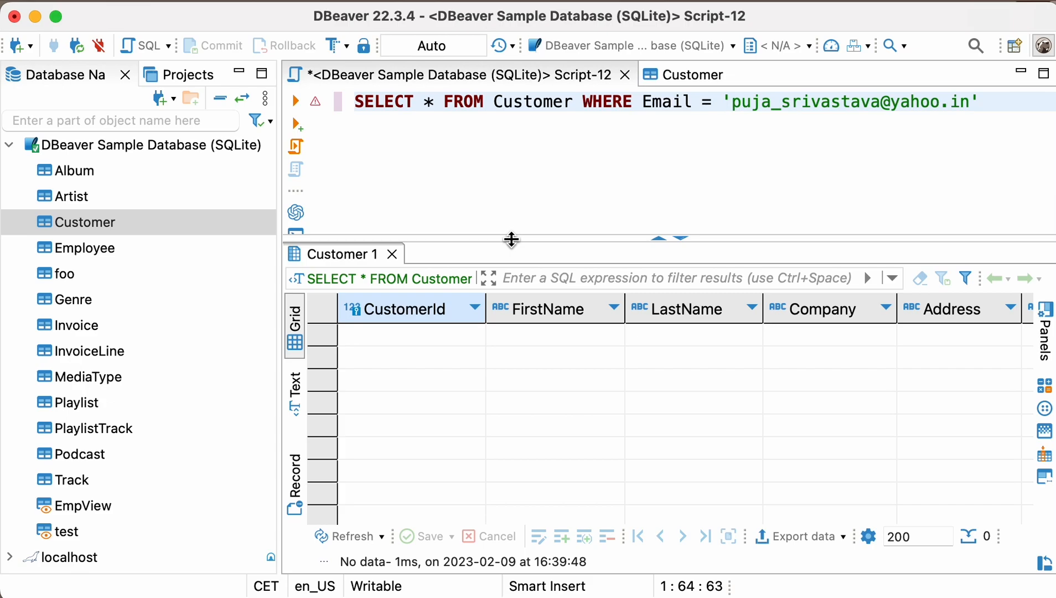
left_click(332, 45)
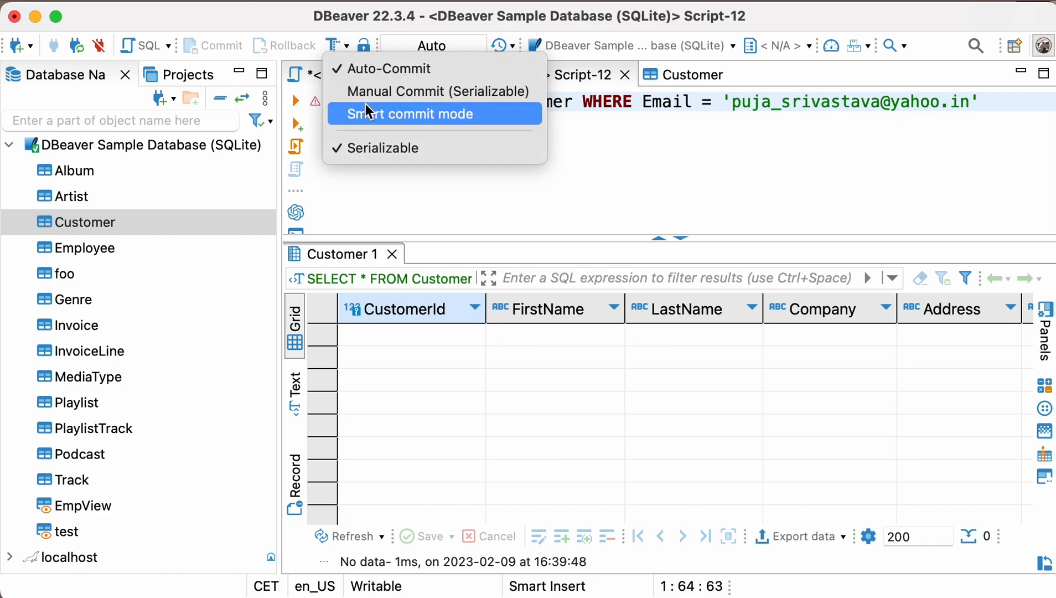
mouse_move(375, 130)
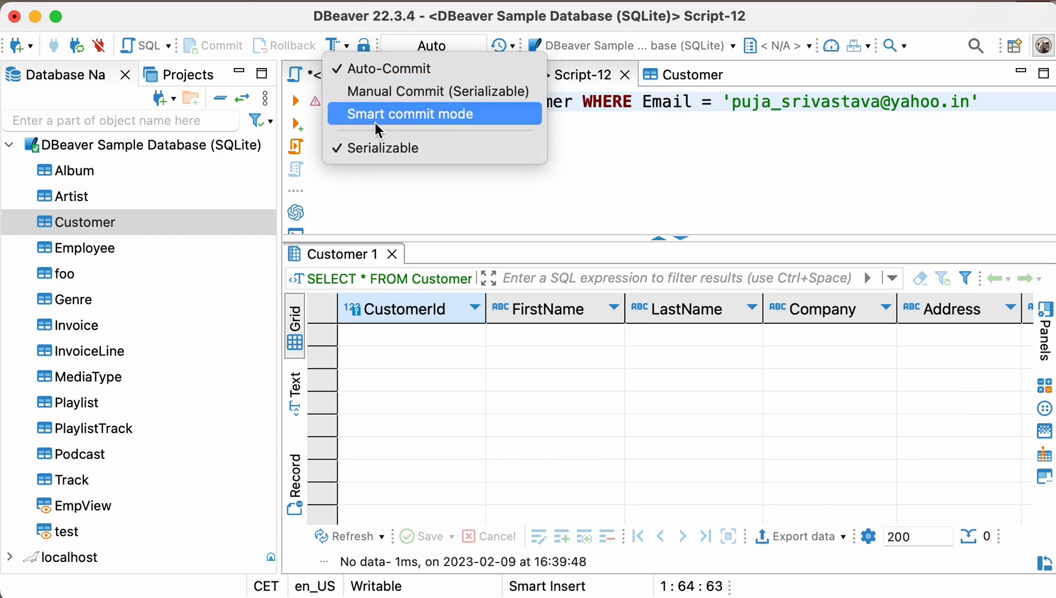
left_click(407, 114)
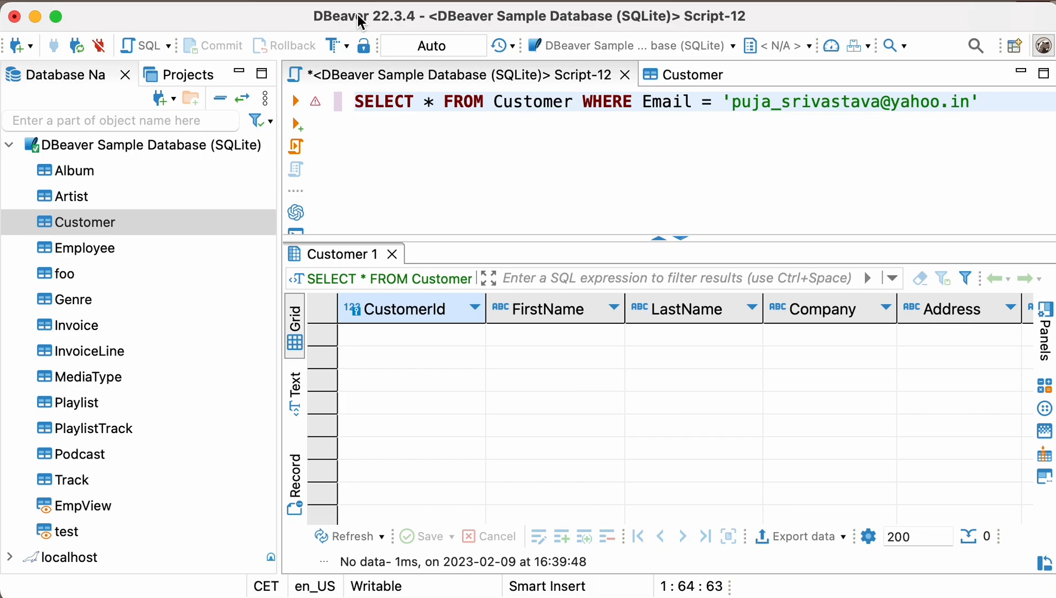
mouse_move(364, 74)
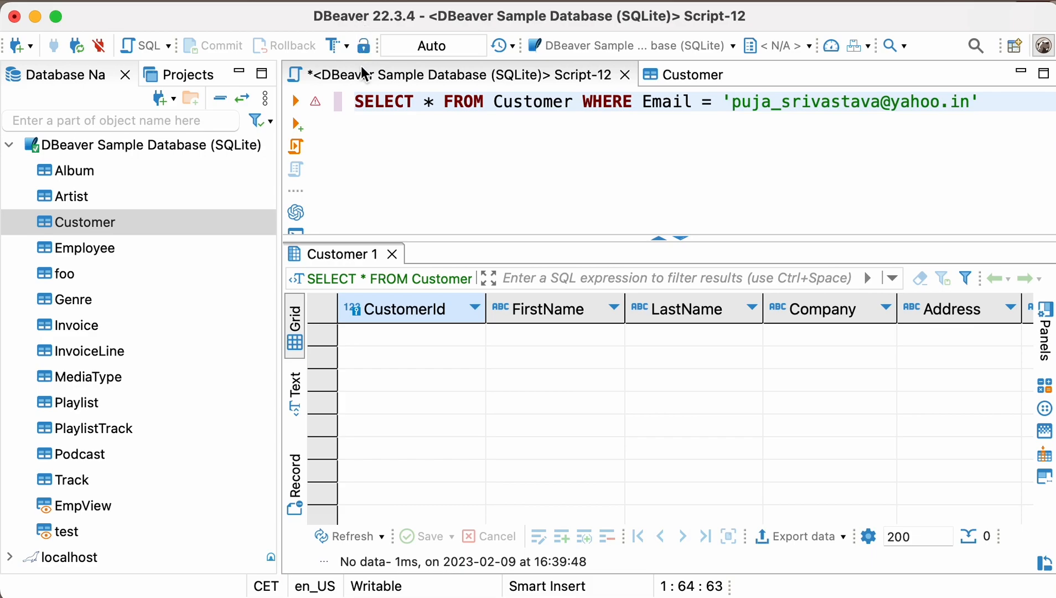